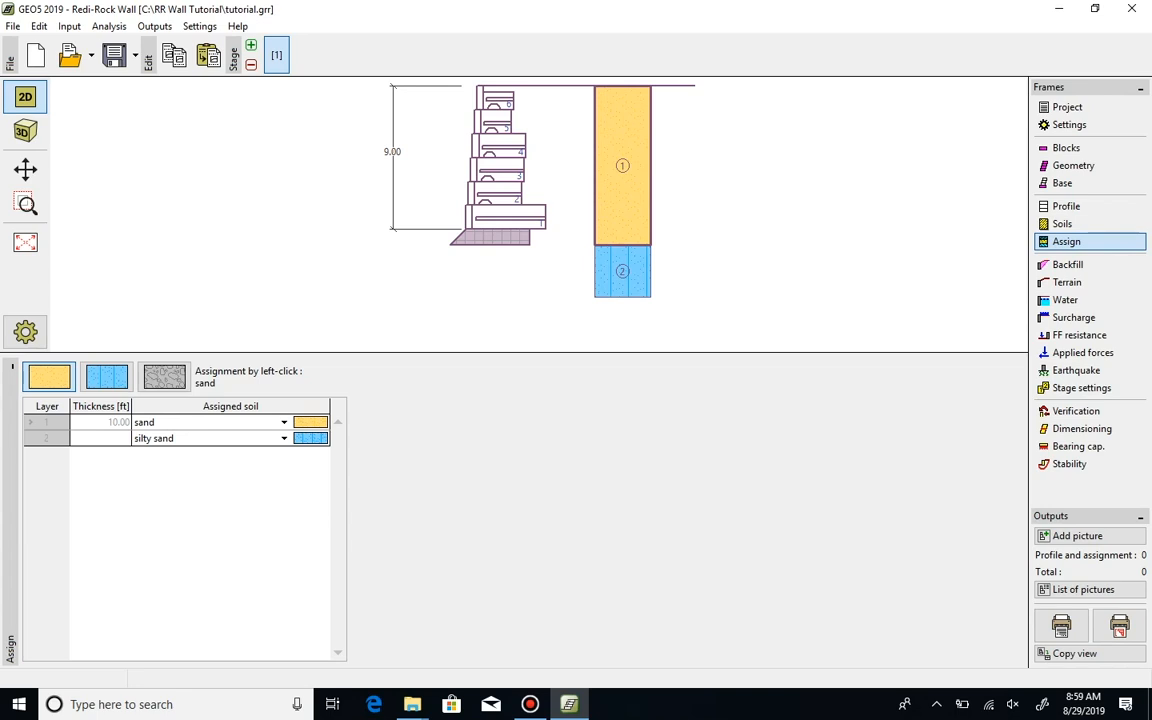
Step: Open the Base frame to show the concrete footing (5.00 ft wide, 1.00 ft high)
click(1062, 183)
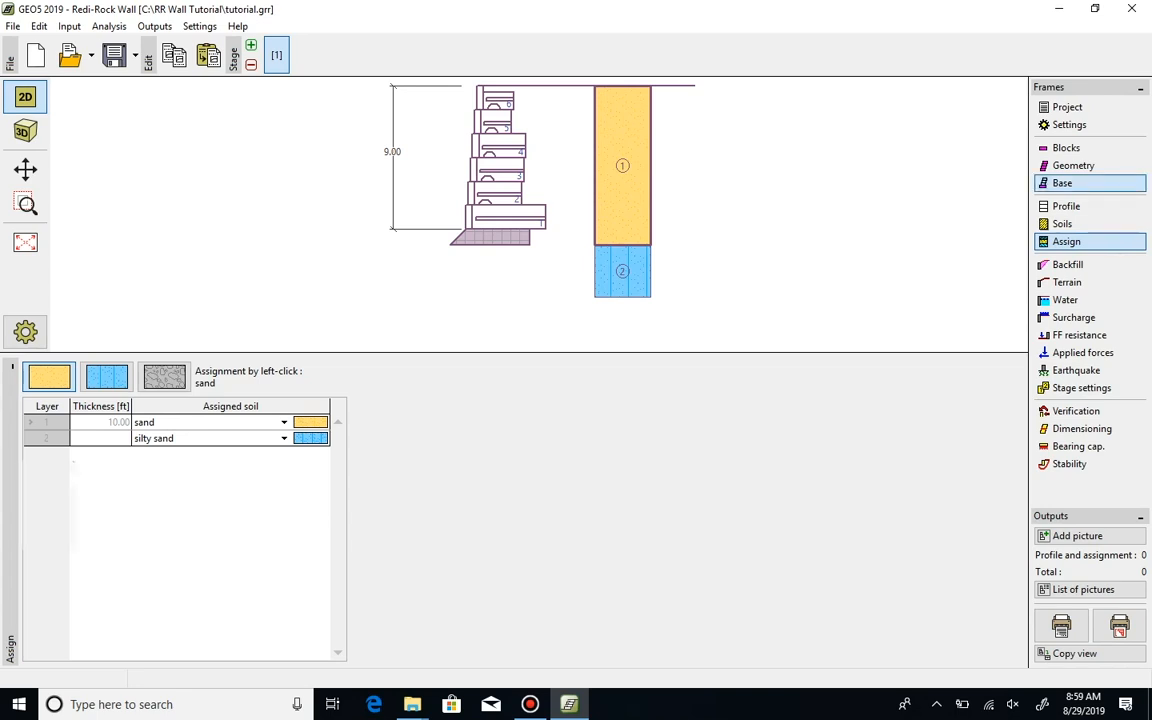
click(1062, 182)
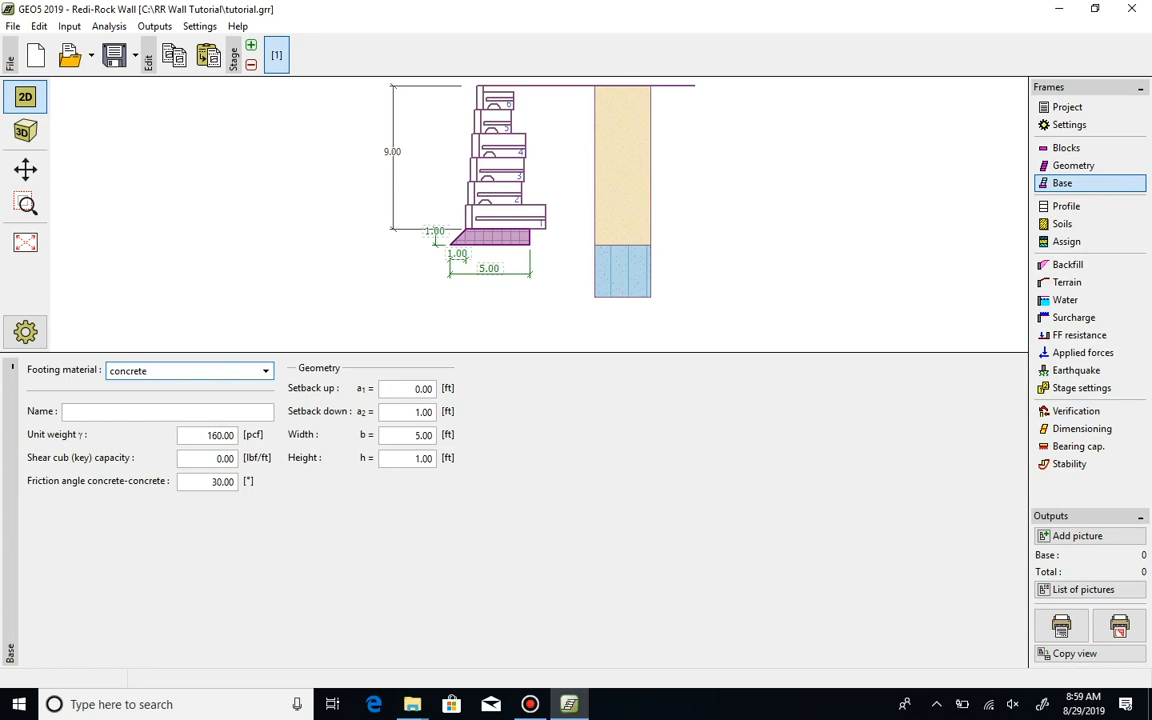
Step: Change the footing material from concrete to soil, using crushed stone
click(190, 370)
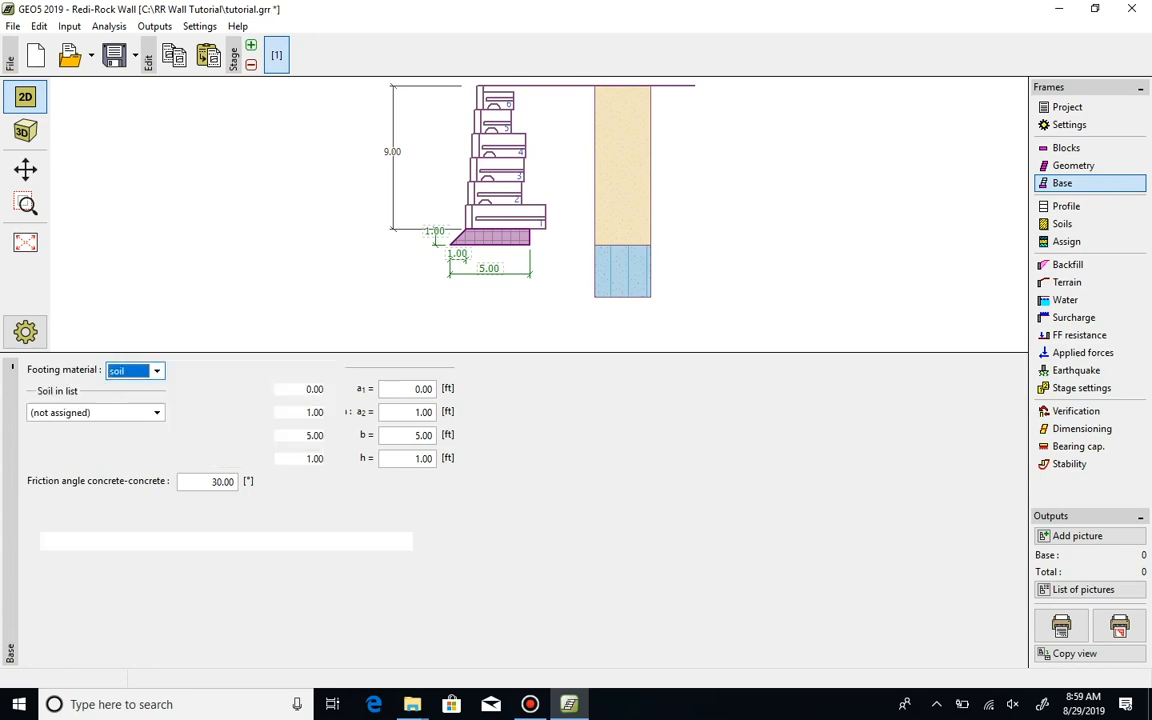
click(156, 412)
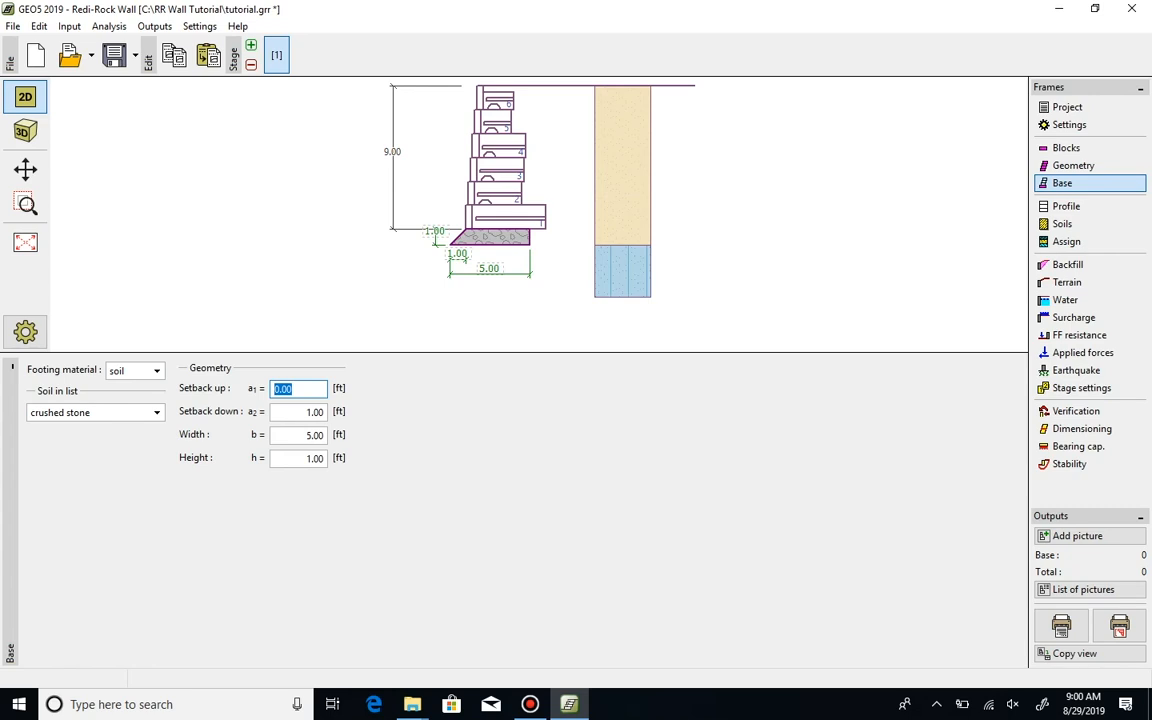
Step: Set the pad's upper and lower setbacks to 0.5 ft and its width to 6 ft
text(.5)
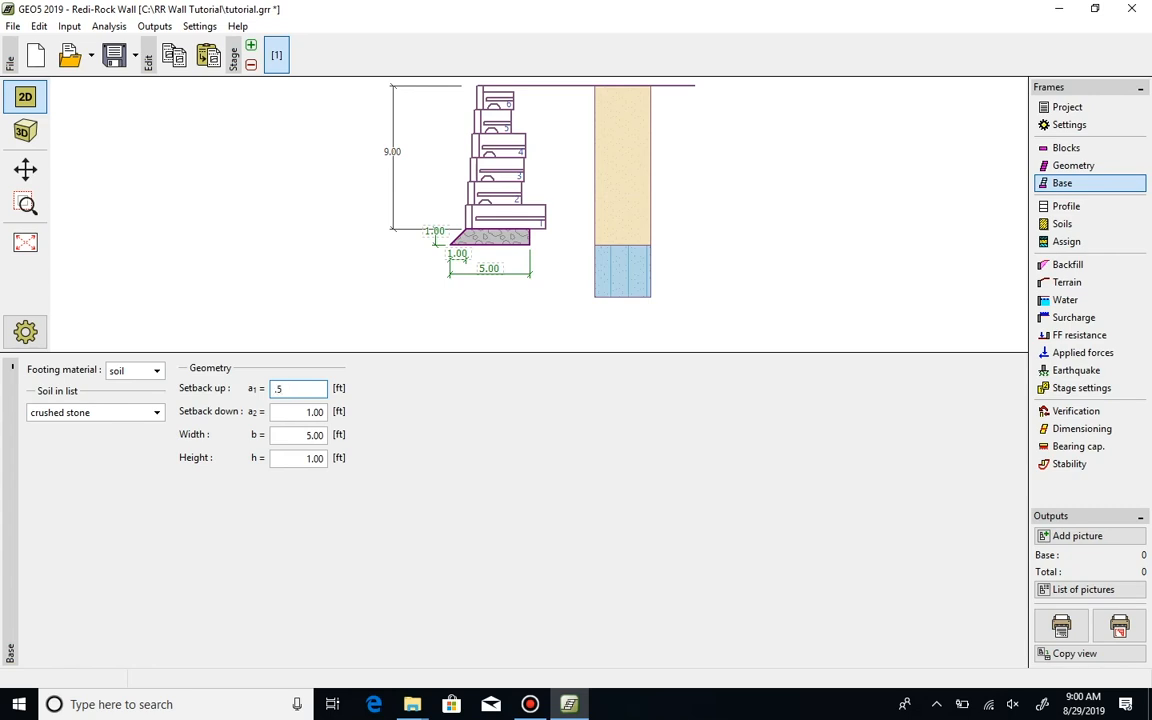
key(Tab)
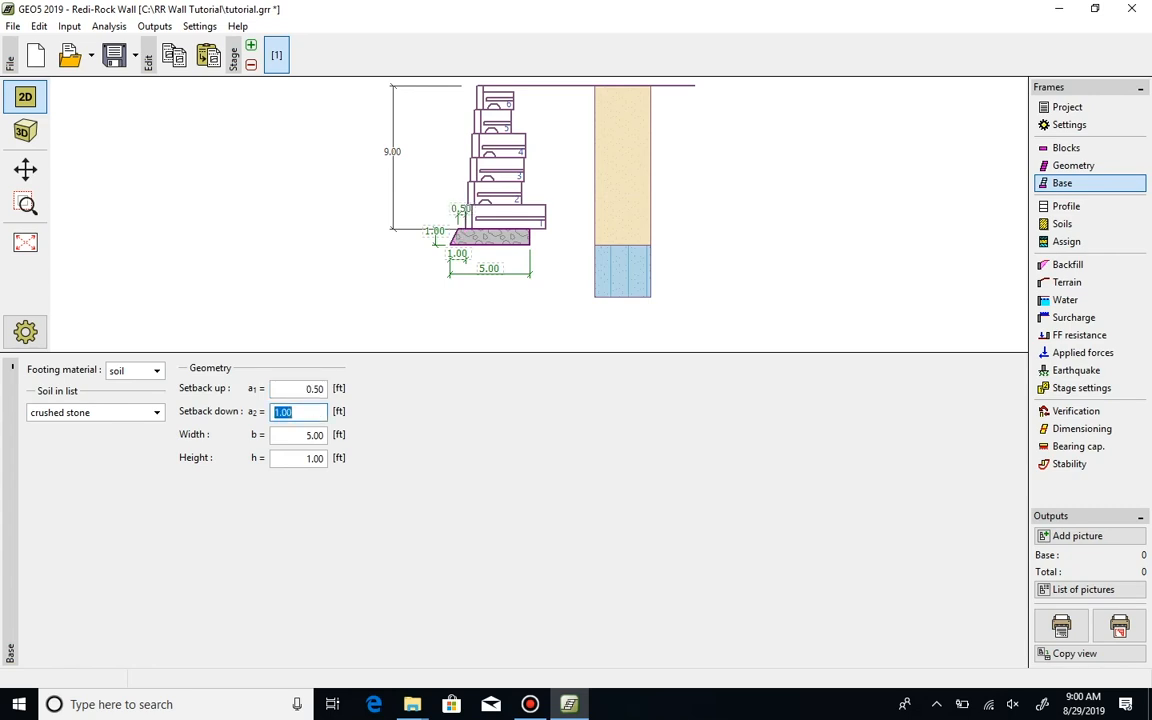
text(.5)
click(298, 434)
text(6)
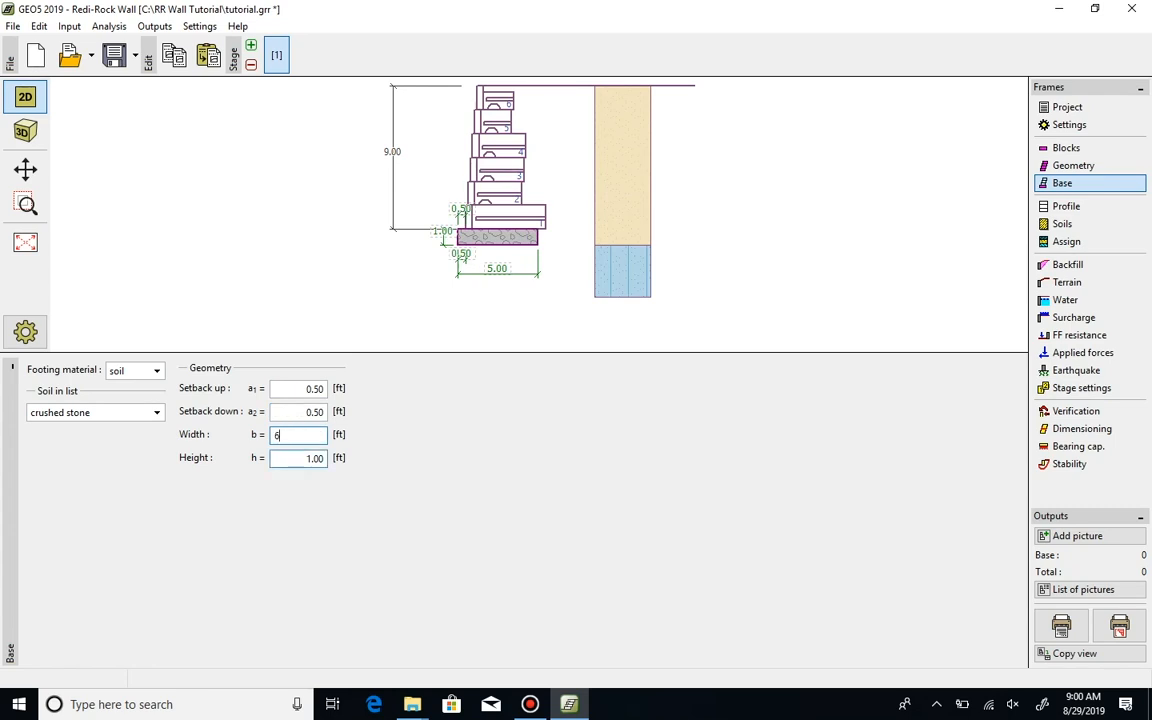
key(Tab)
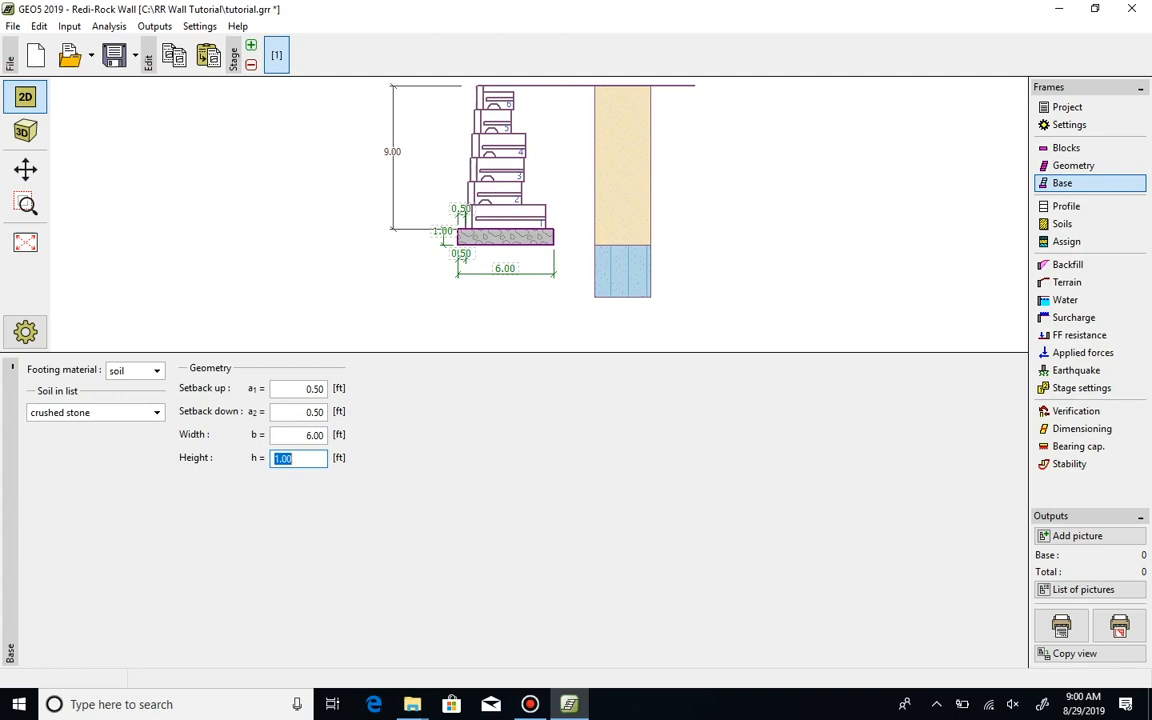
click(128, 370)
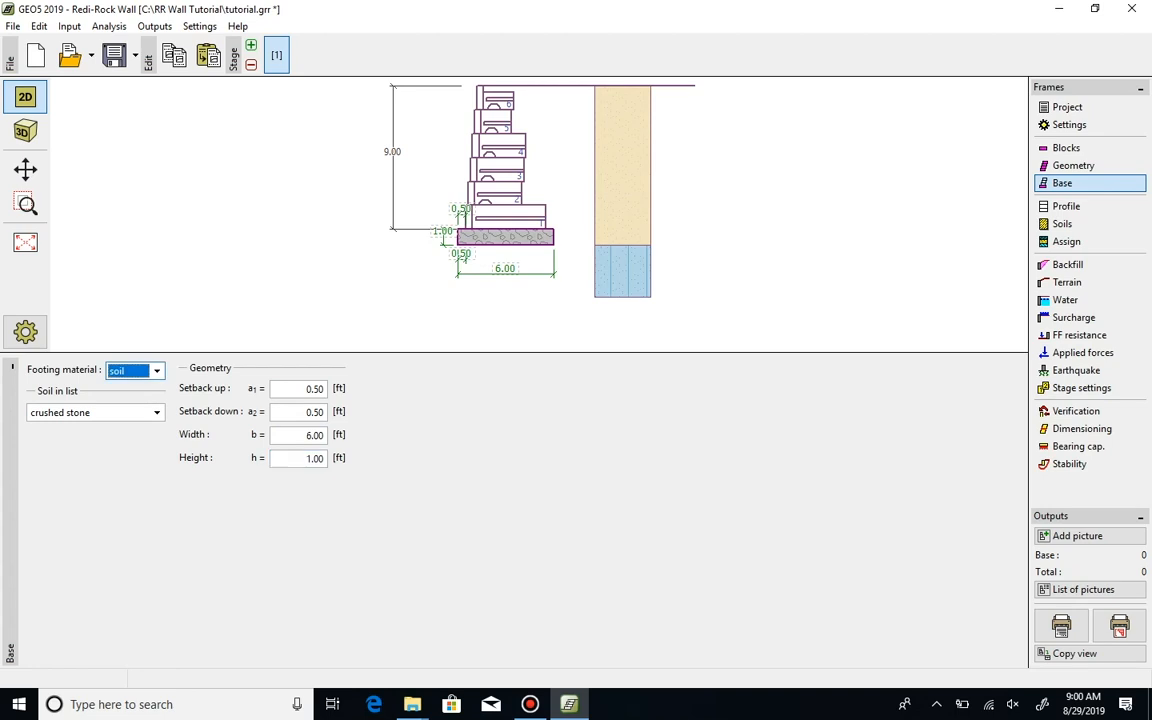